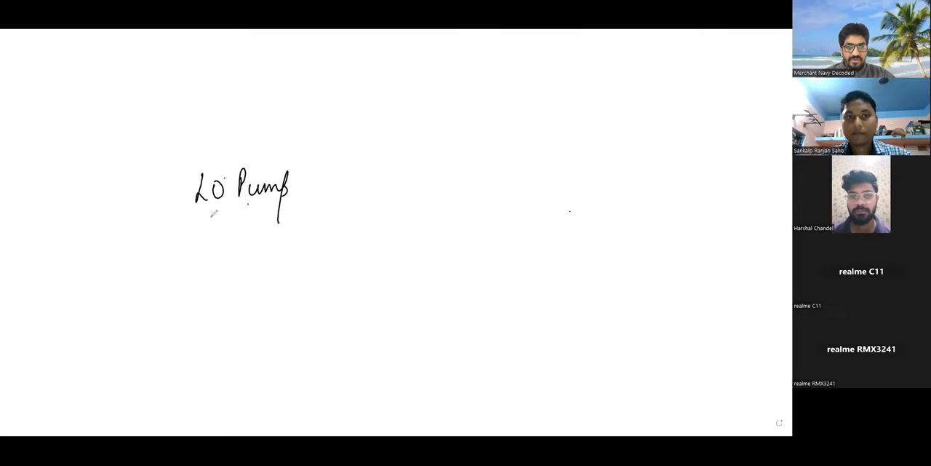
# - Underline LO Pump and draw a wavy base line extending past the ME box
pyautogui.moveTo(209, 217); pyautogui.dragTo(290, 211)
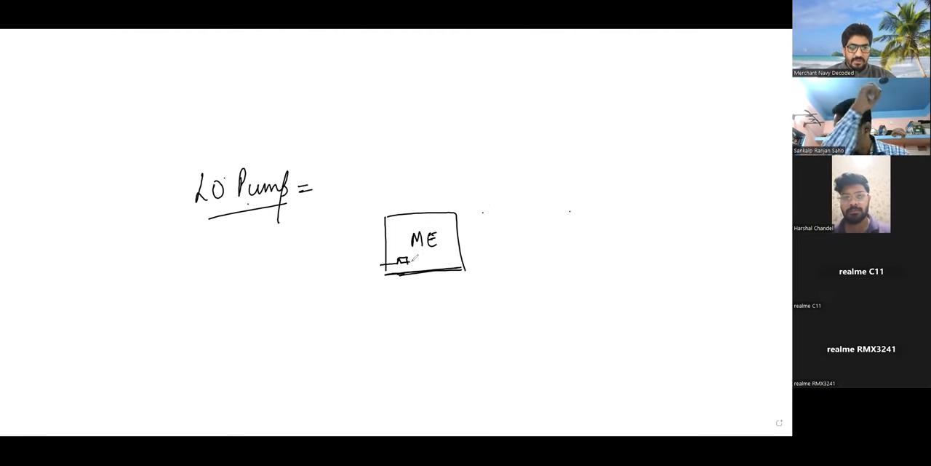
pyautogui.moveTo(397, 261); pyautogui.dragTo(440, 258)
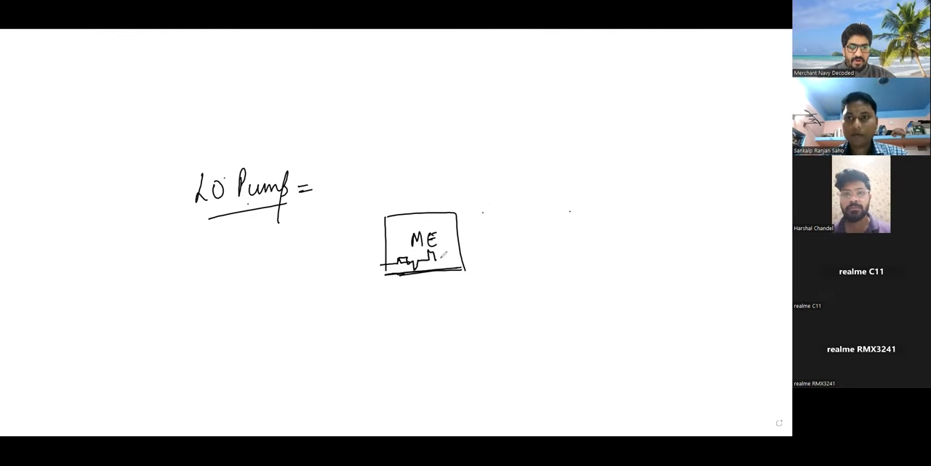
pyautogui.moveTo(437, 256); pyautogui.dragTo(477, 256)
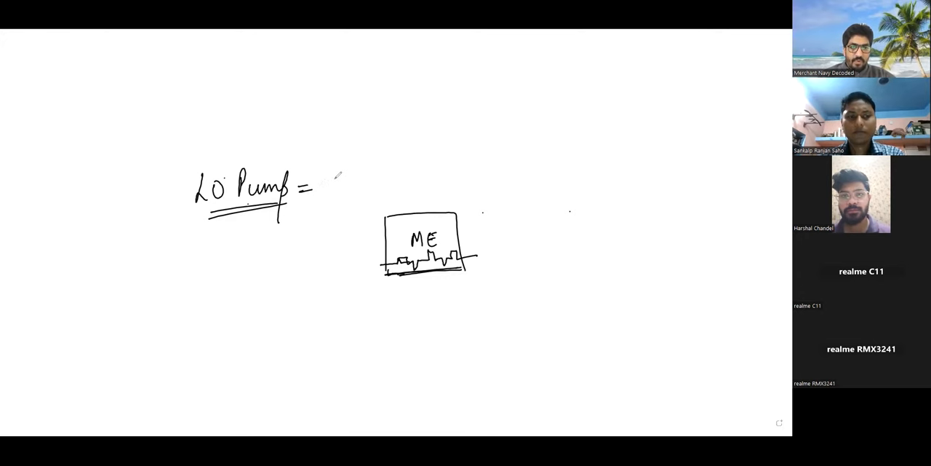
# - Write 'Centrifugal Pump' after the equals sign and underline it
pyautogui.moveTo(339, 178); pyautogui.dragTo(397, 178)
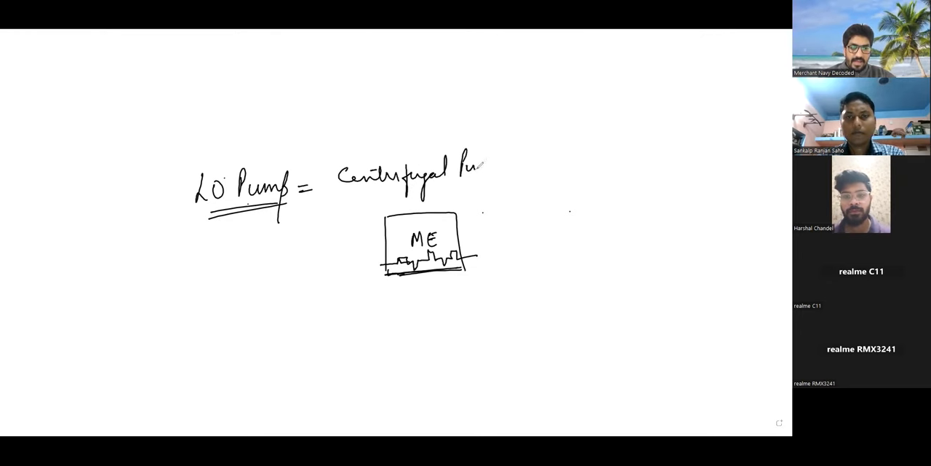
pyautogui.moveTo(480, 171); pyautogui.dragTo(509, 179)
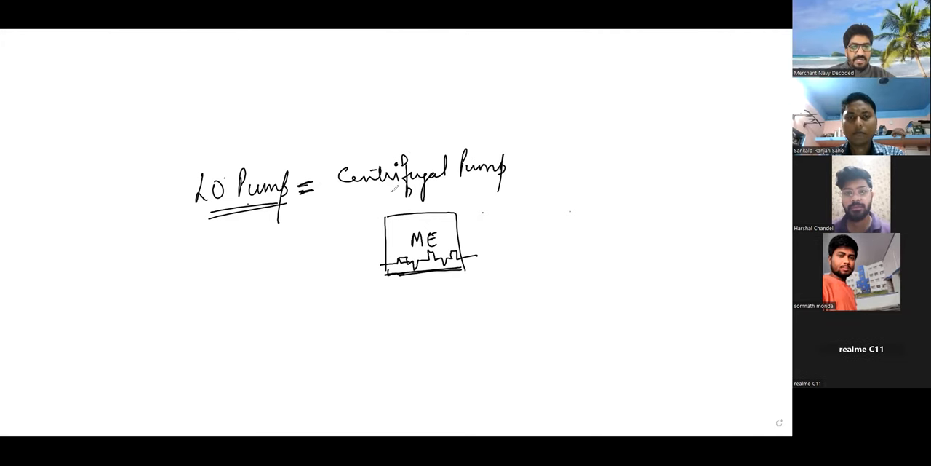
pyautogui.moveTo(342, 192); pyautogui.dragTo(476, 188)
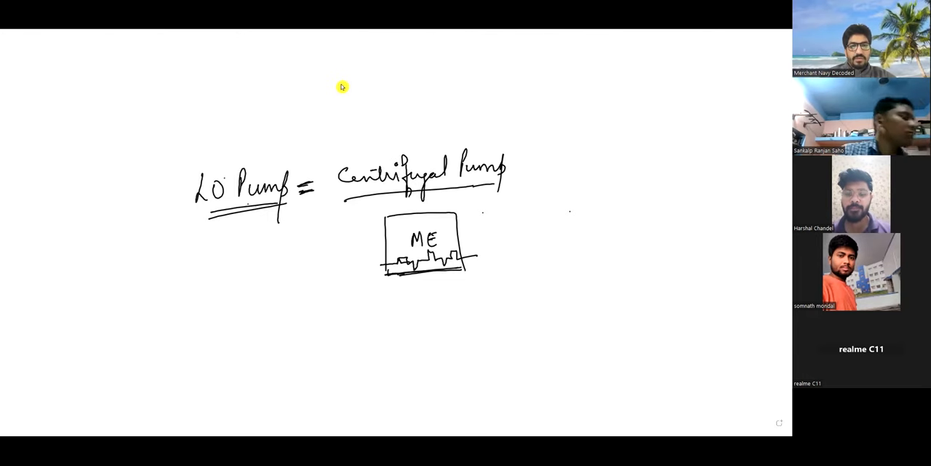
pyautogui.moveTo(322, 117)
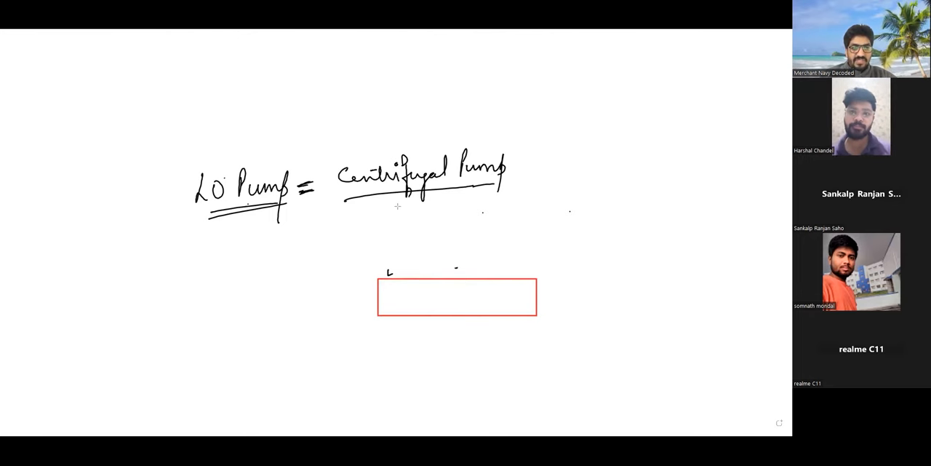
# - Draw the taller red engine rectangle stacked on top of the wide tank rectangle
pyautogui.moveTo(397, 209); pyautogui.dragTo(513, 281)
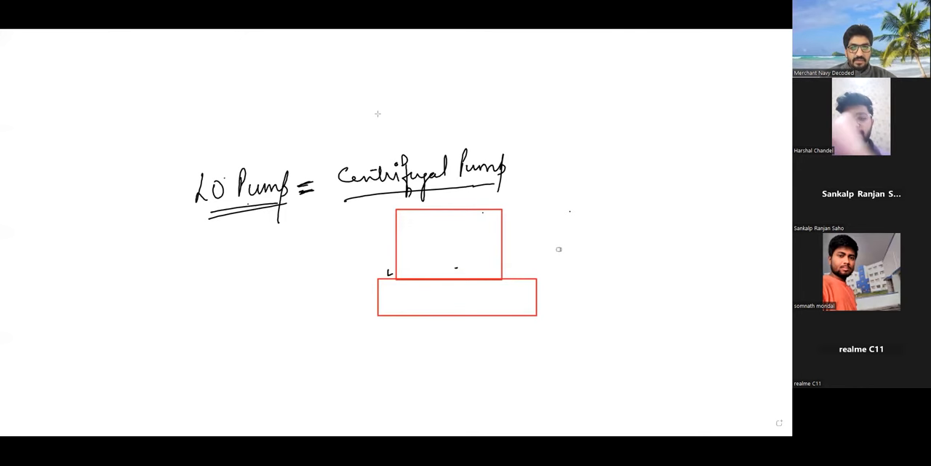
pyautogui.moveTo(312, 105)
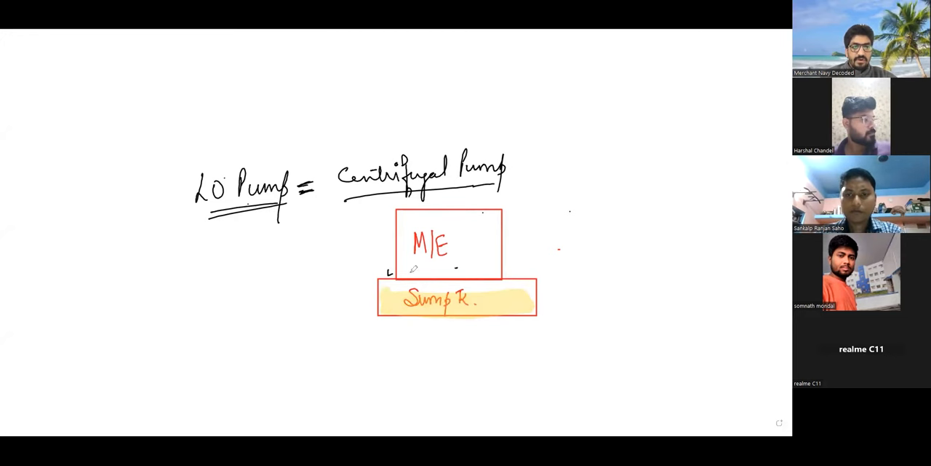
pyautogui.moveTo(384, 80)
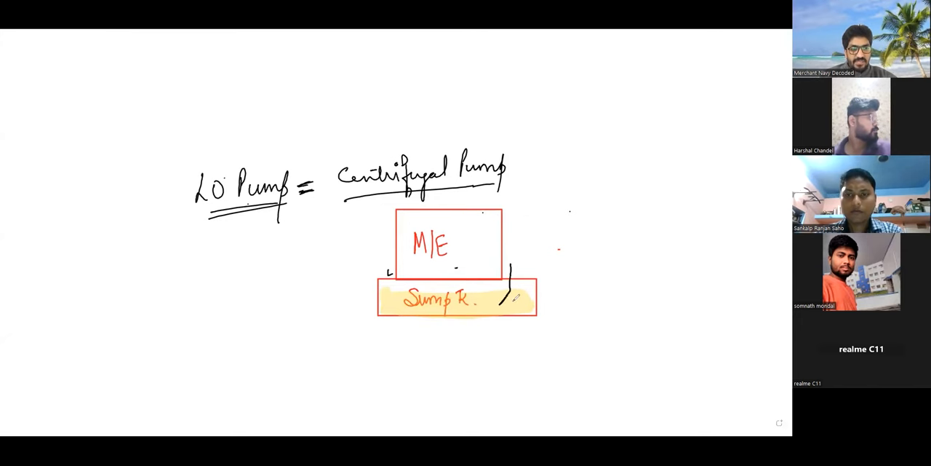
# - Draw two pump symbols inside the sump tank with pipes rising from them
pyautogui.moveTo(502, 299); pyautogui.dragTo(517, 302)
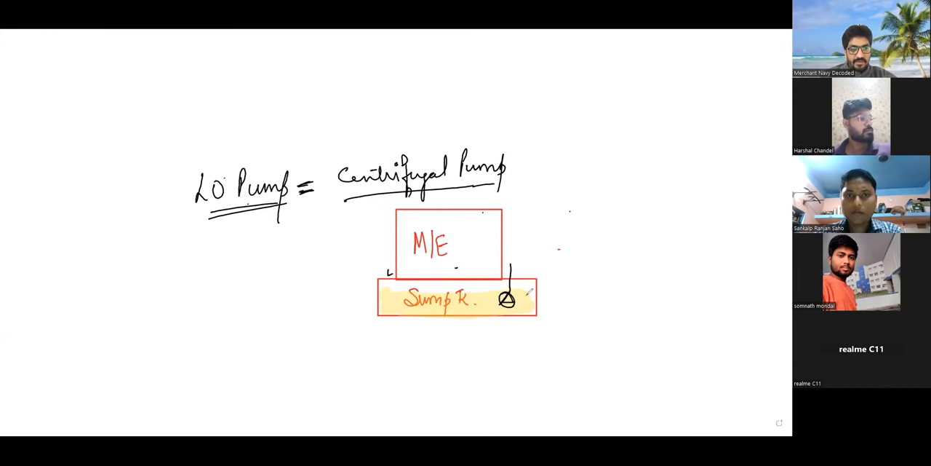
pyautogui.moveTo(509, 299); pyautogui.dragTo(527, 298)
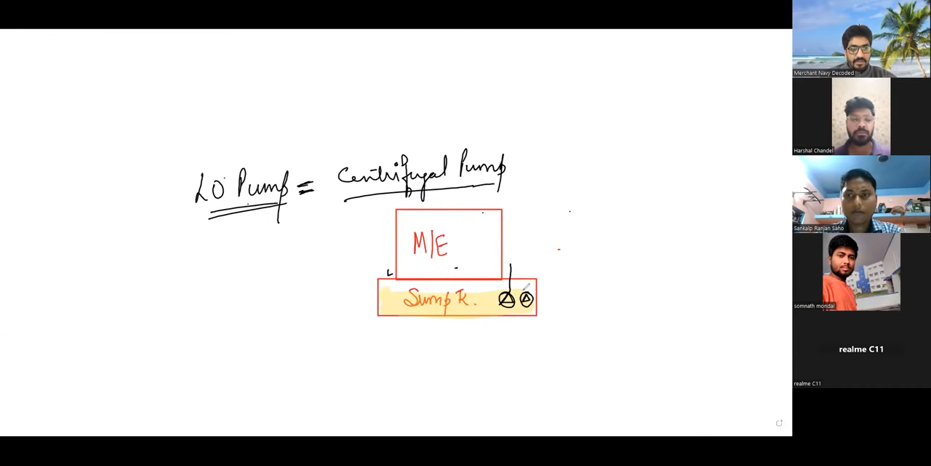
pyautogui.moveTo(522, 262); pyautogui.dragTo(522, 291)
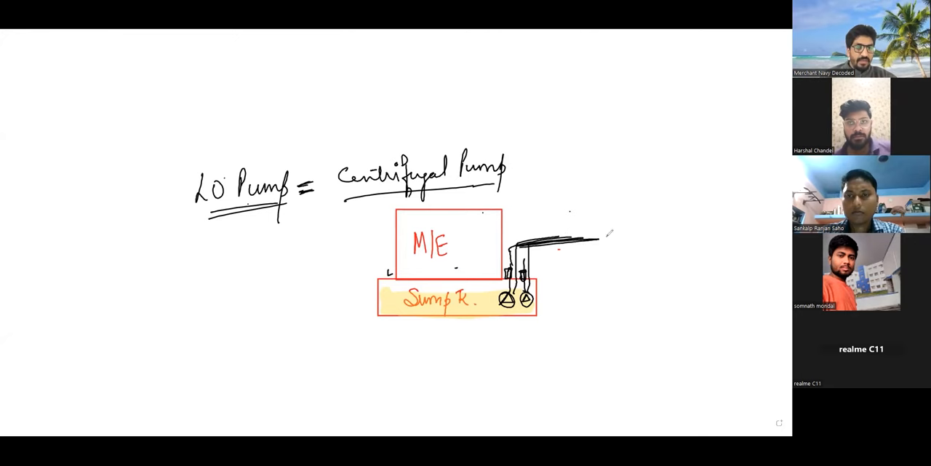
# - Draw the oil return line looping back to the M/E engine
pyautogui.moveTo(516, 207); pyautogui.dragTo(622, 240)
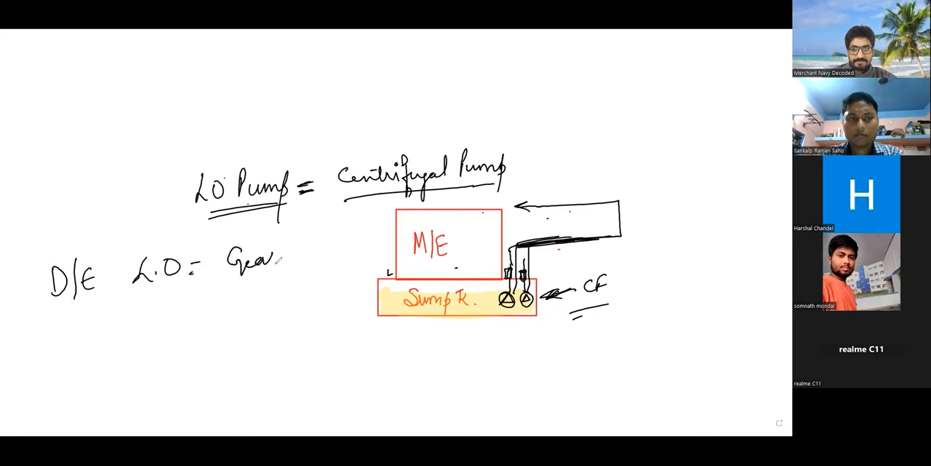
# - Finish 'Gear Pump' after D/E L.O = and start 'Sc' after Centrifugal Pump
pyautogui.write('Pump')
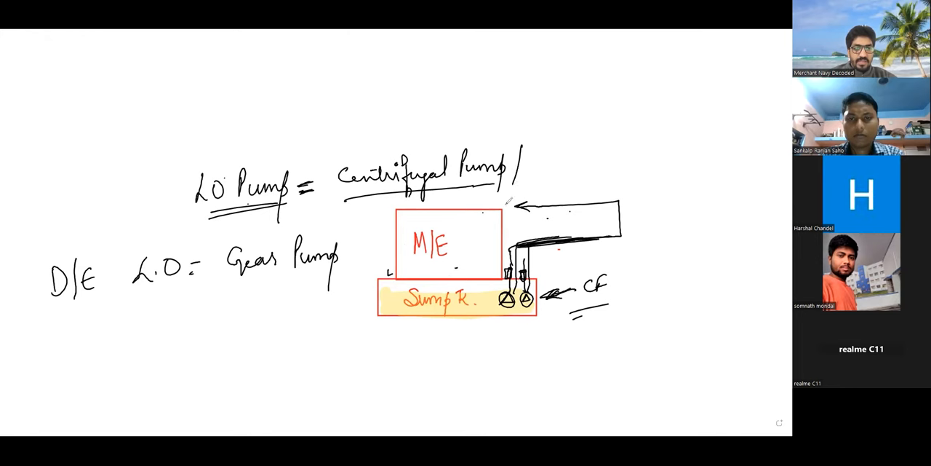
pyautogui.write('Sc')
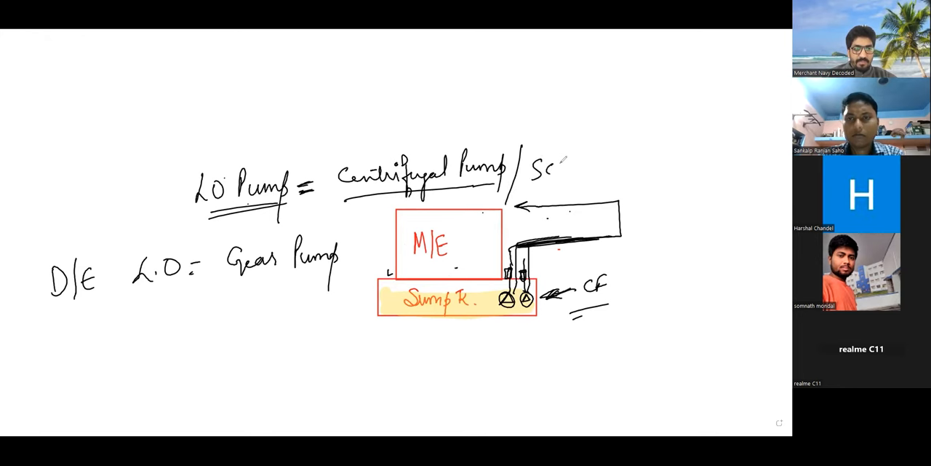